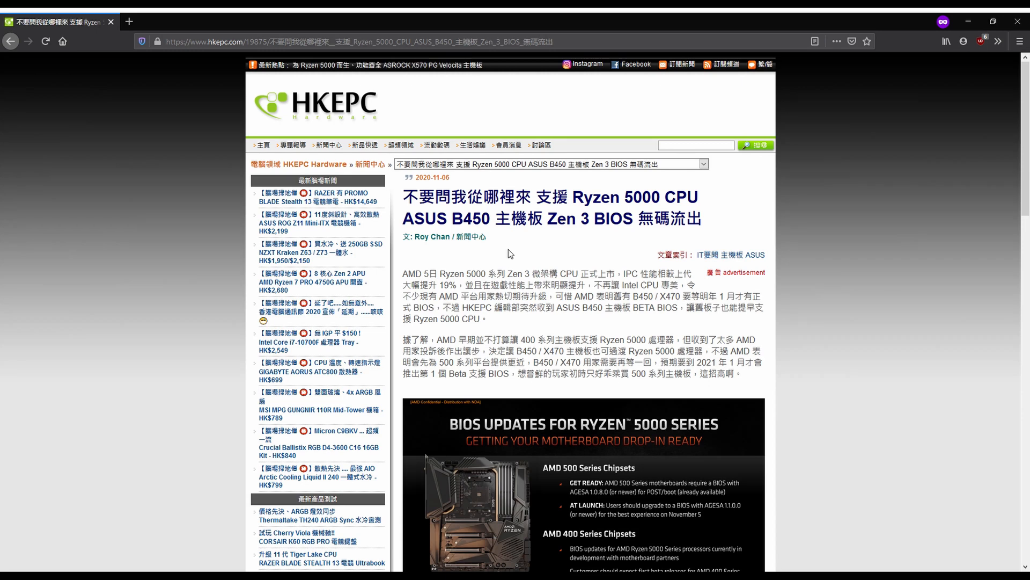
{"action": "mouse_move", "coordinate": [561, 258]}
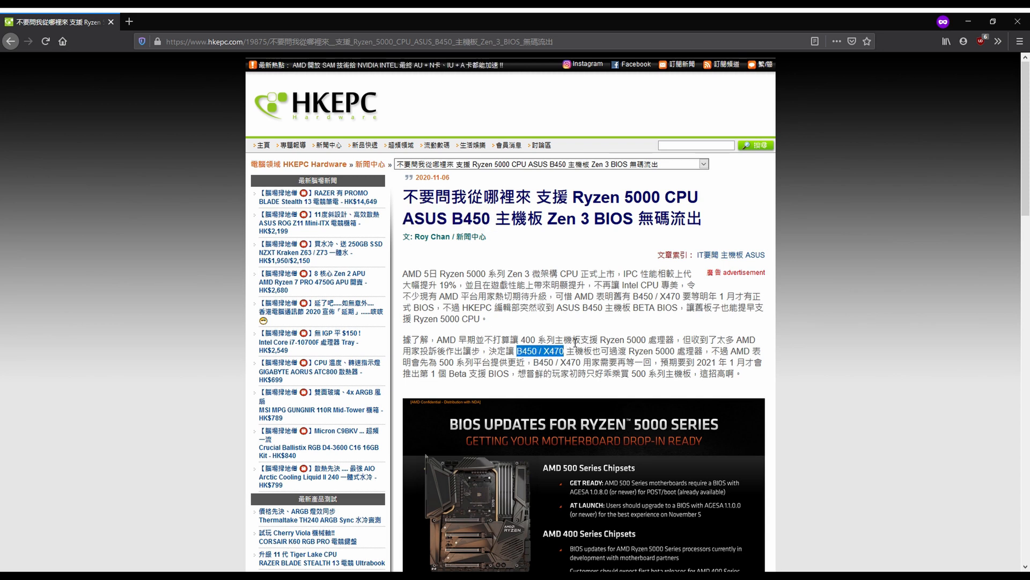
Scroll the HKEPC article down to the ASUS B450 beta BIOS link and board file list.
{"action": "scroll", "scroll_direction": "down", "scroll_amount": 3}
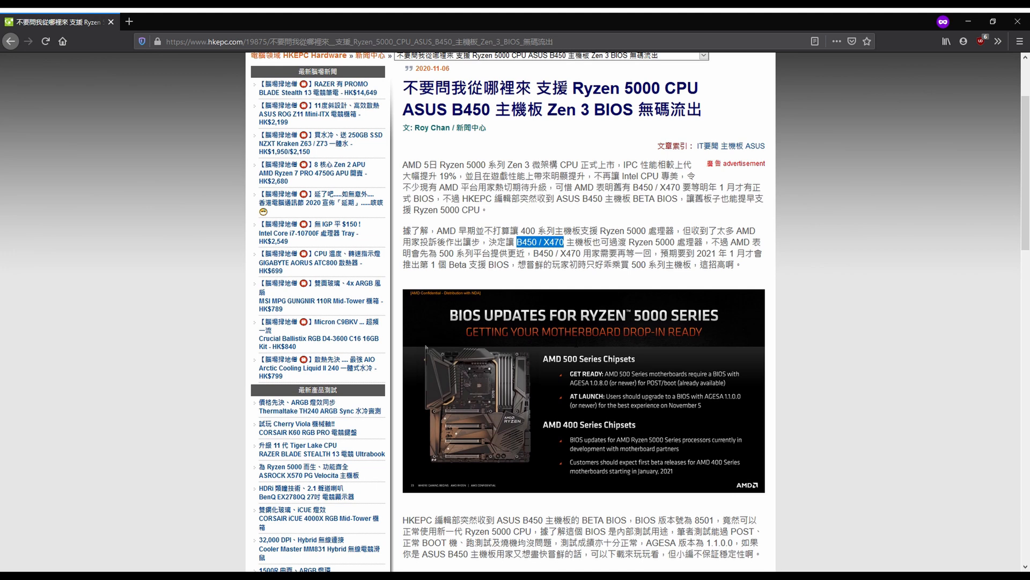
{"action": "scroll", "scroll_direction": "down", "scroll_amount": 3}
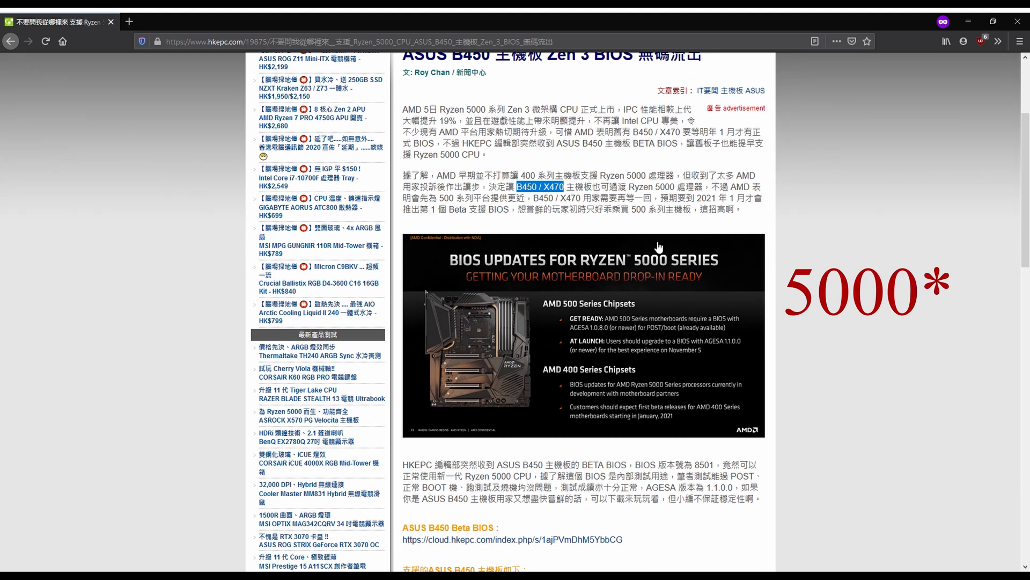
{"action": "mouse_move", "coordinate": [635, 263]}
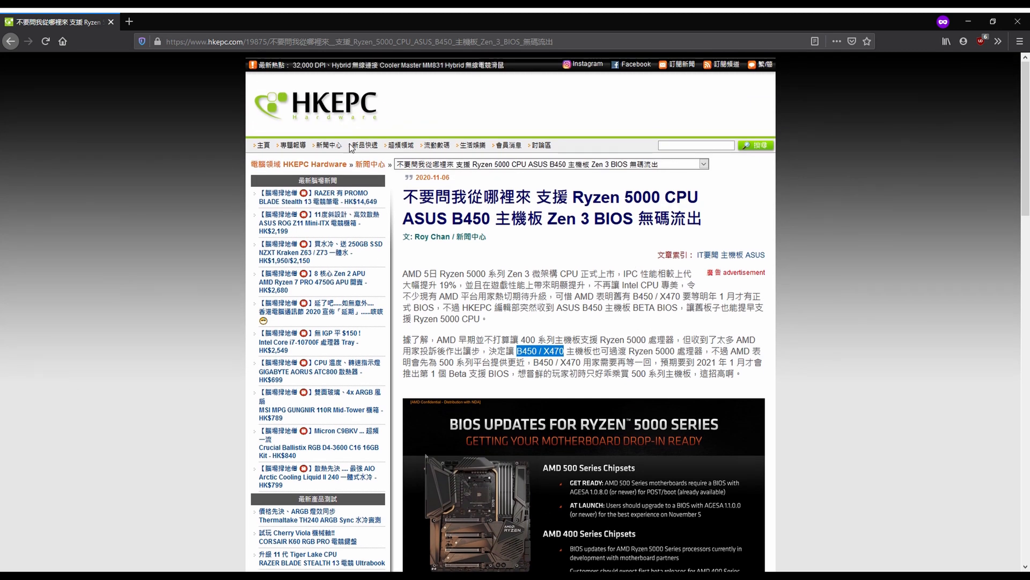
{"action": "scroll", "scroll_direction": "down", "scroll_amount": 3}
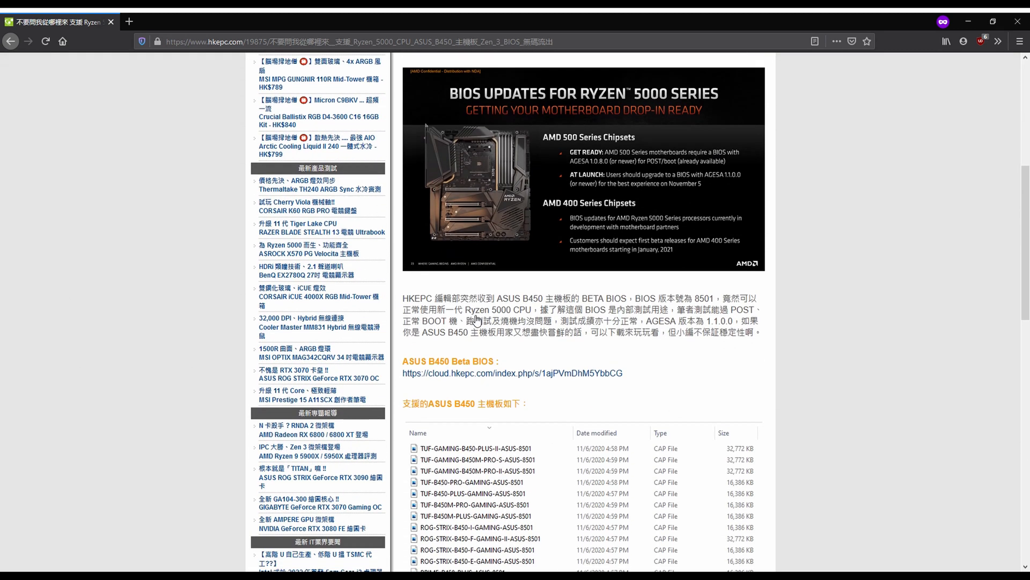
{"action": "scroll", "scroll_direction": "down", "scroll_amount": 3}
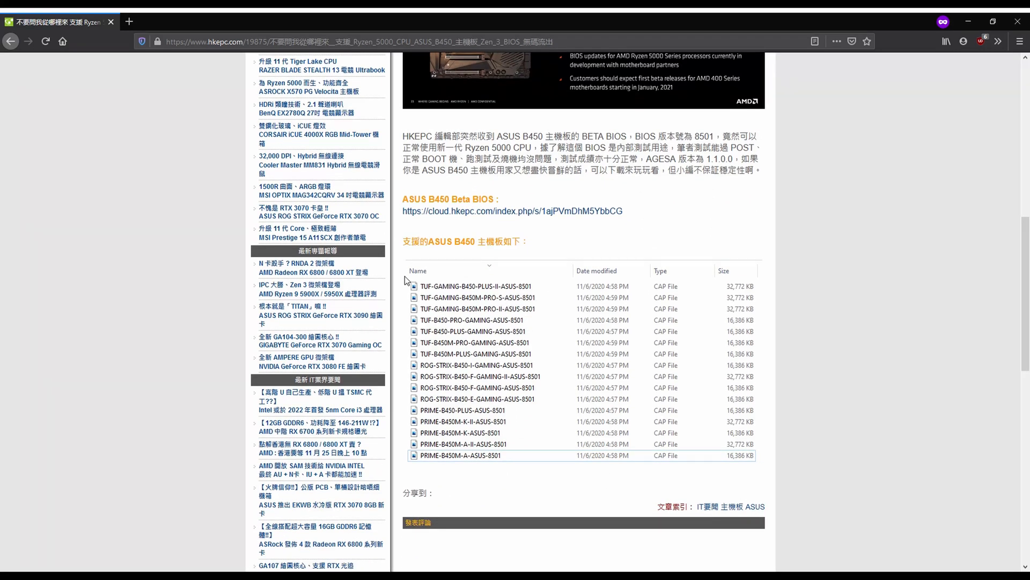
{"action": "mouse_move", "coordinate": [519, 331]}
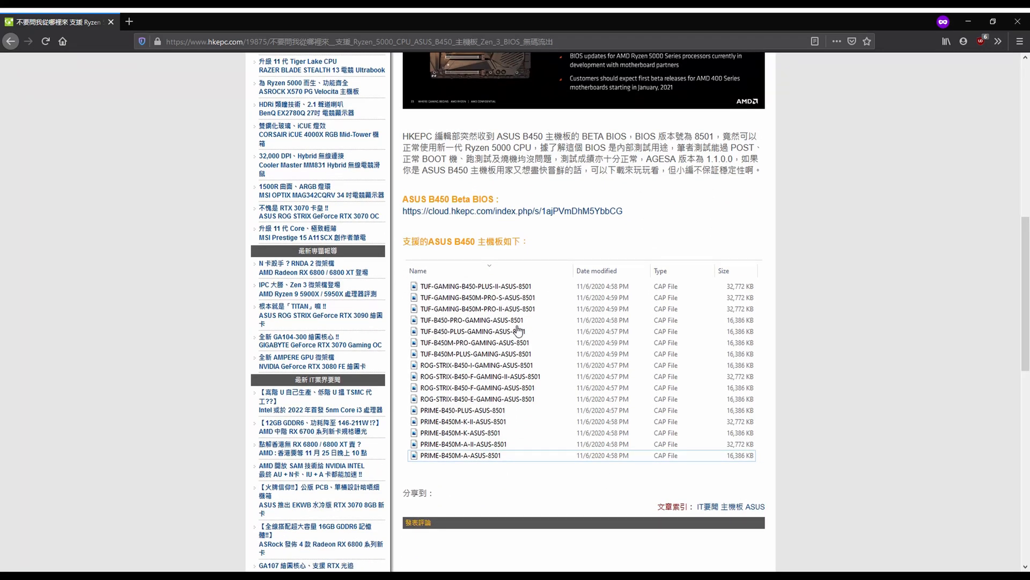
{"action": "scroll", "scroll_direction": "down", "scroll_amount": 3}
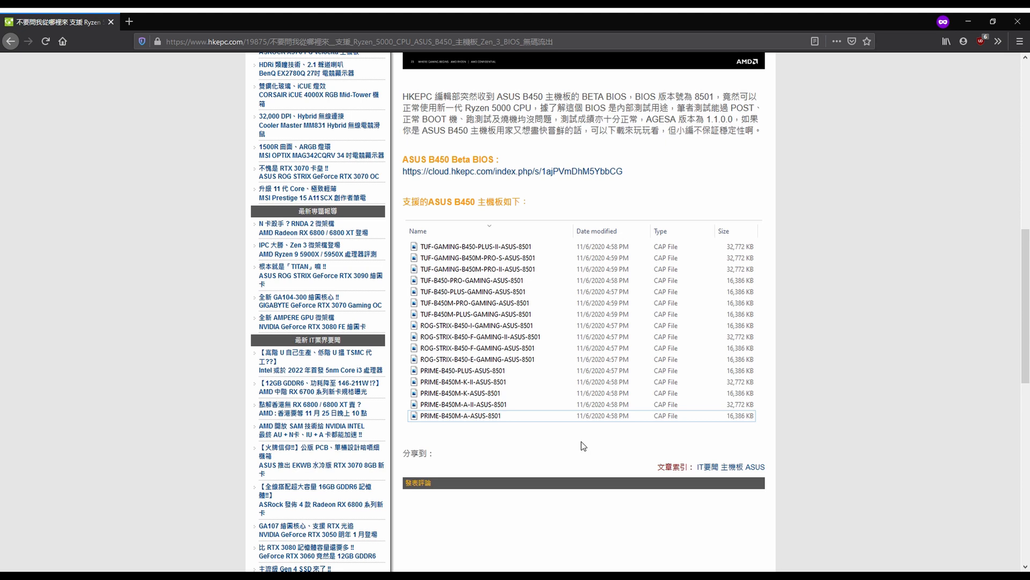
{"action": "scroll", "scroll_direction": "down", "scroll_amount": 3}
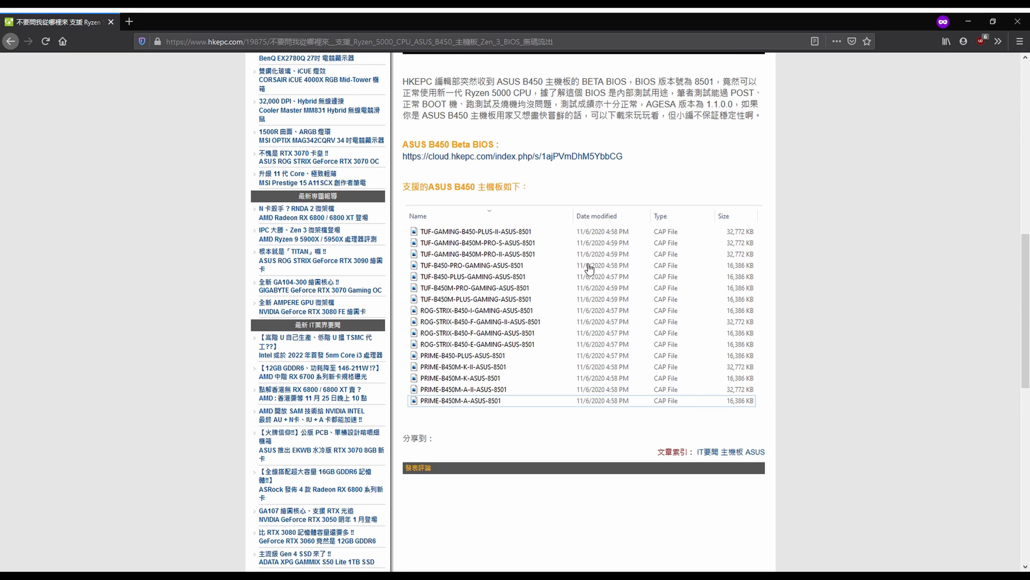
{"action": "mouse_move", "coordinate": [586, 372]}
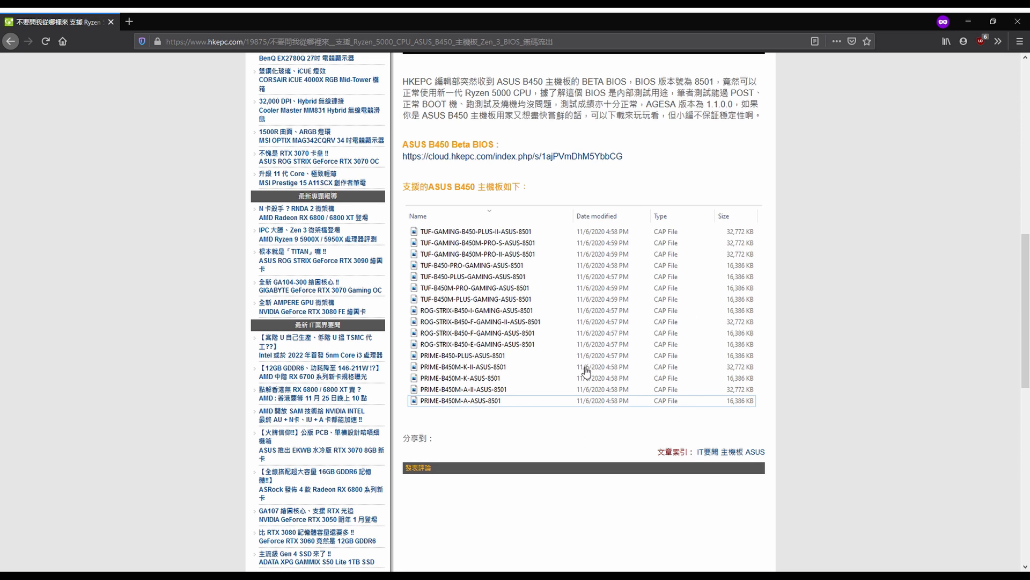
{"action": "mouse_move", "coordinate": [735, 172]}
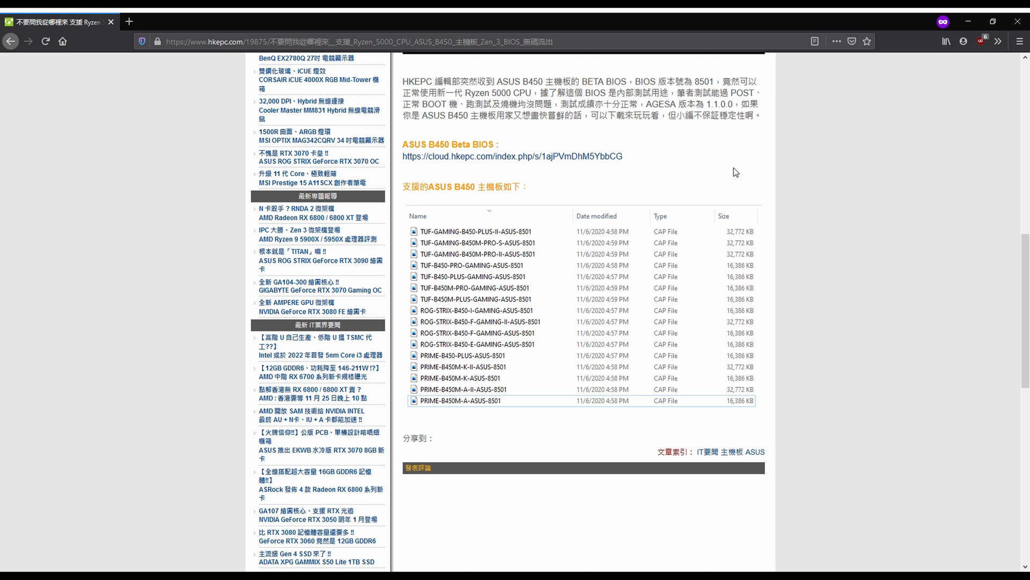
{"action": "mouse_move", "coordinate": [512, 155]}
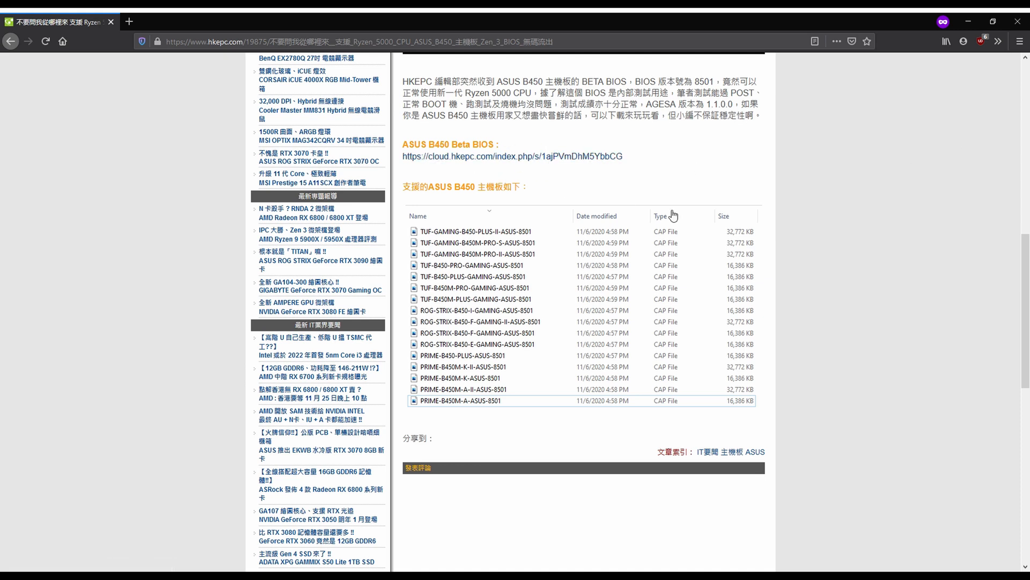
{"action": "mouse_move", "coordinate": [978, 109]}
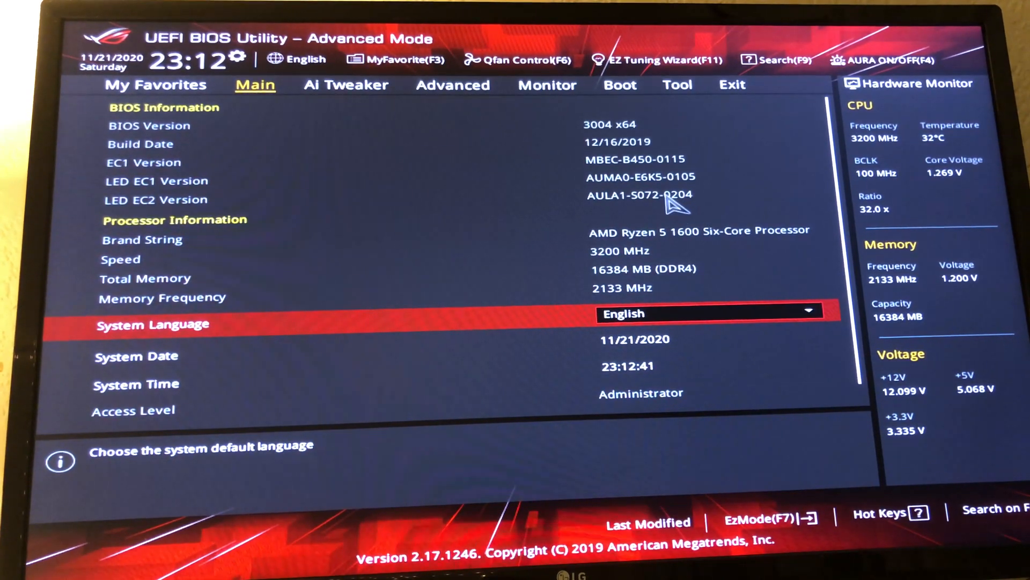
{"action": "mouse_move", "coordinate": [683, 154]}
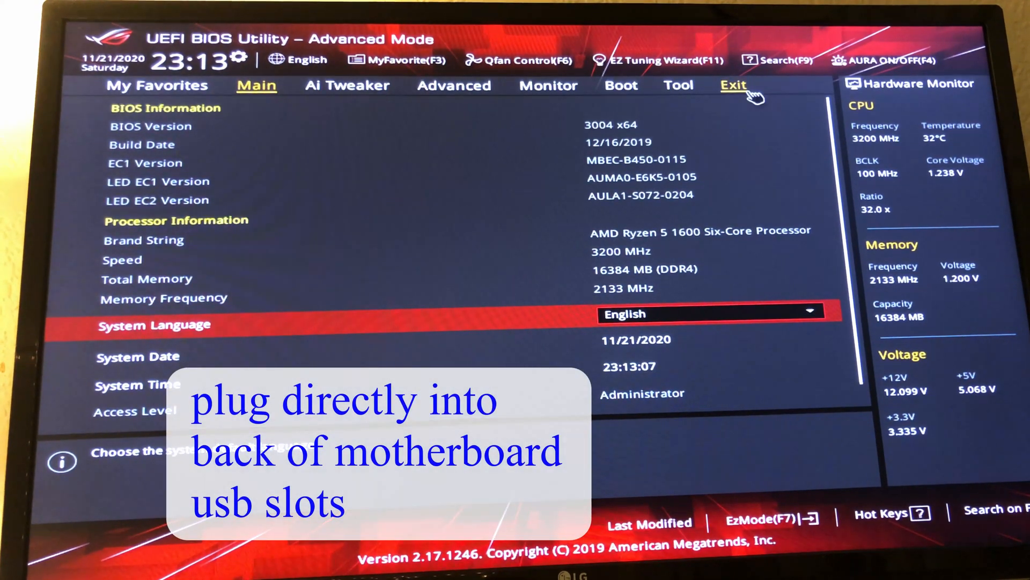
{"action": "mouse_move", "coordinate": [779, 99]}
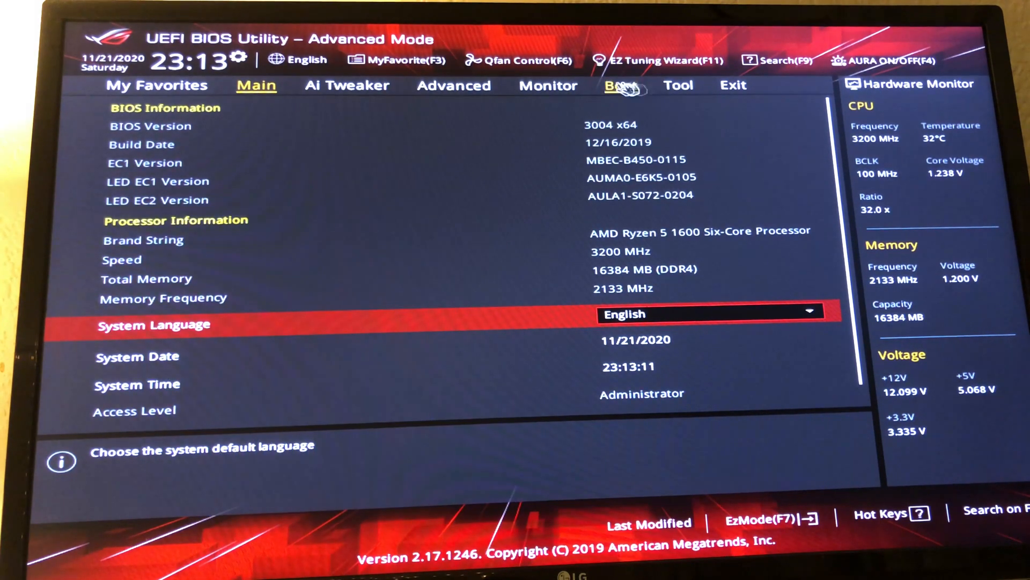
{"action": "mouse_move", "coordinate": [678, 84]}
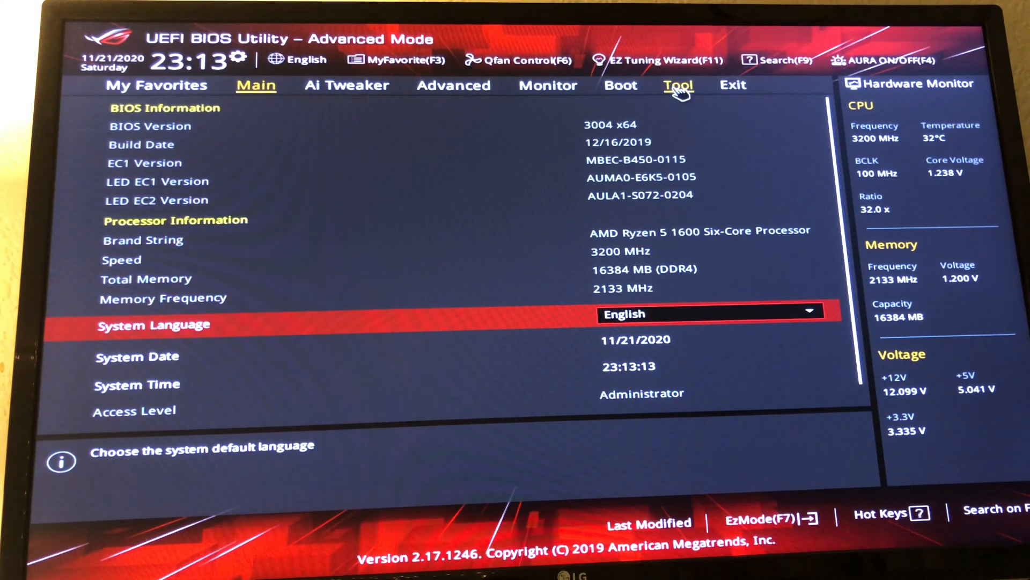
Launch ASUS EZ Flash 3 from Tool and update via storage device with the 8501 .CAP file.
{"action": "left_click", "coordinate": [678, 85]}
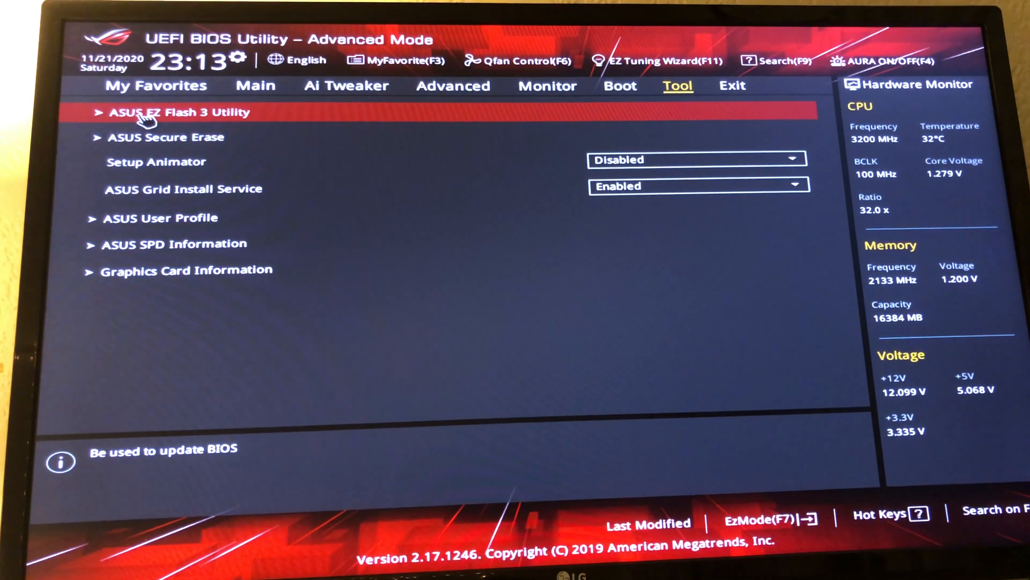
{"action": "left_click", "coordinate": [181, 112]}
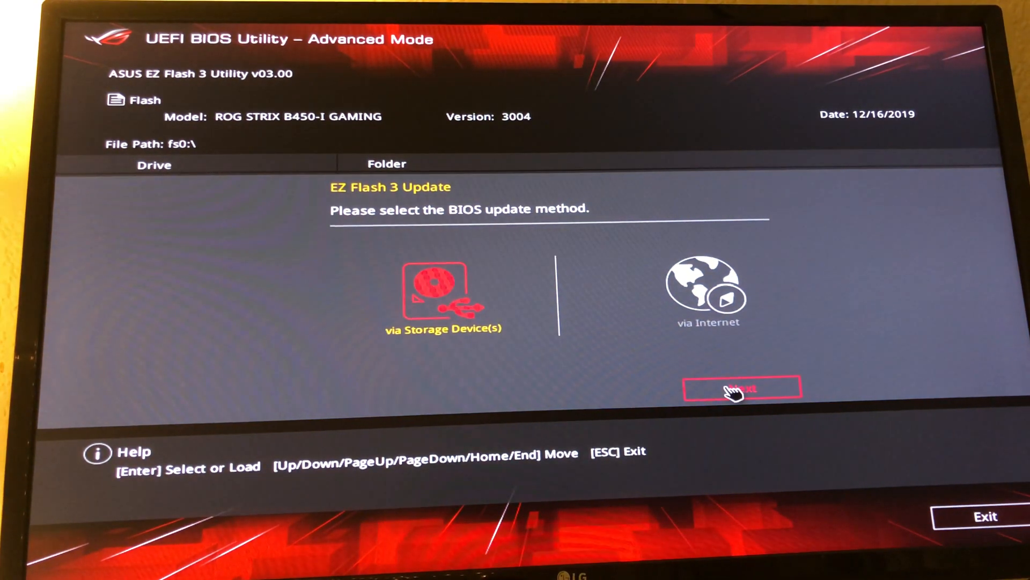
{"action": "left_click", "coordinate": [440, 292]}
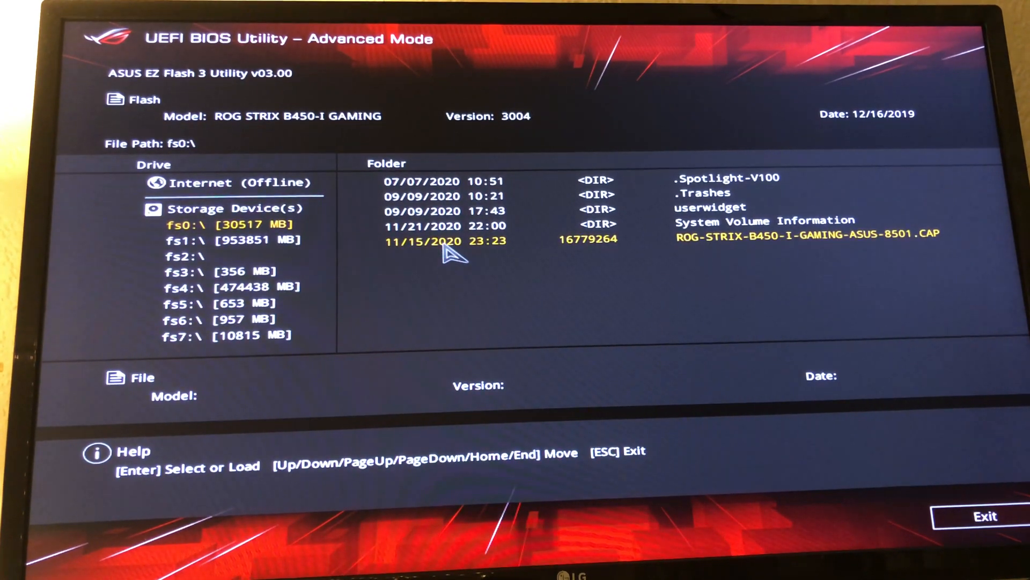
{"action": "mouse_move", "coordinate": [407, 253]}
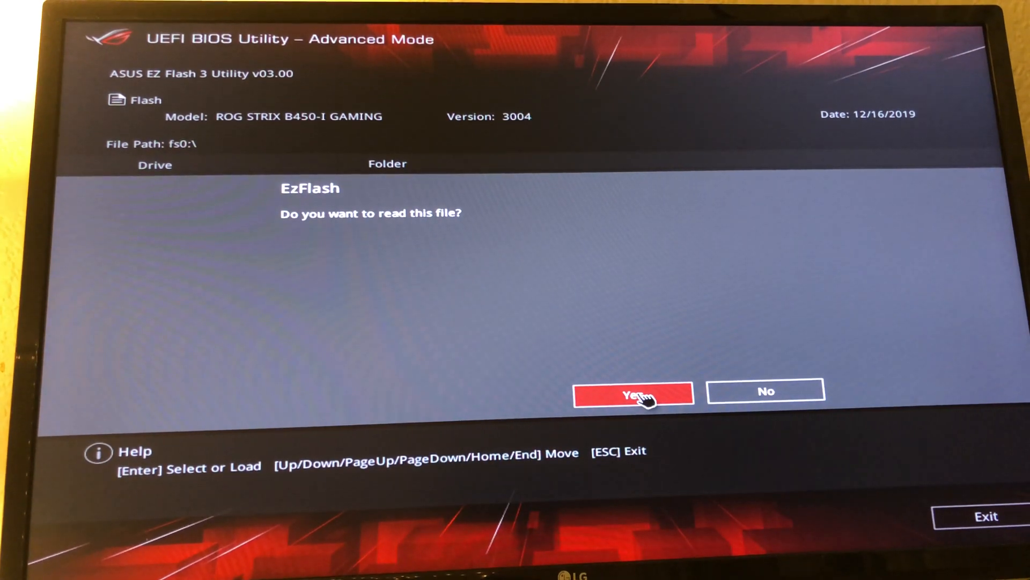
Confirm reading the file, approve the 8501 BIOS update, and acknowledge the success message.
{"action": "left_click", "coordinate": [633, 393]}
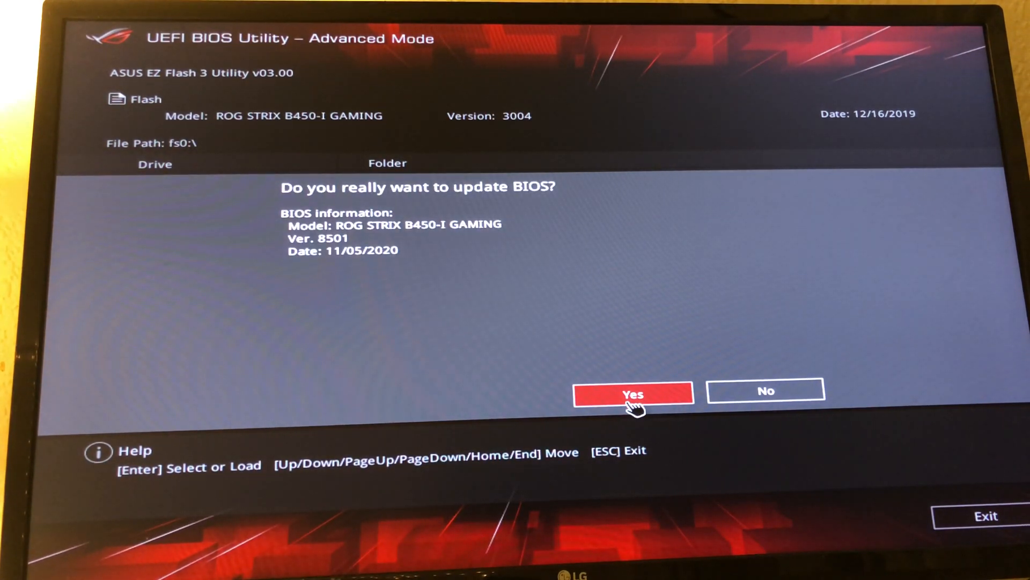
{"action": "mouse_move", "coordinate": [348, 295]}
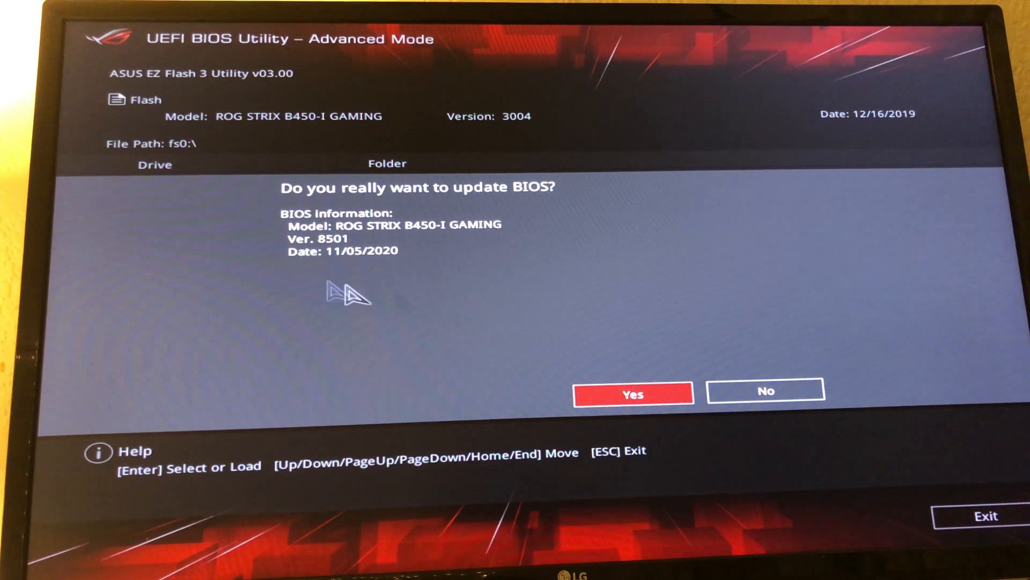
{"action": "mouse_move", "coordinate": [404, 237]}
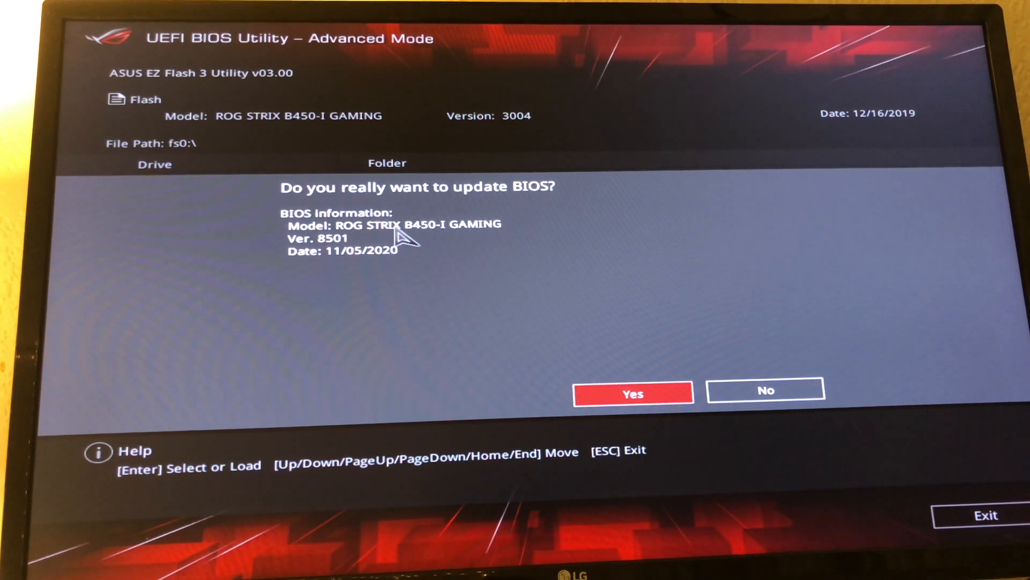
{"action": "mouse_move", "coordinate": [459, 289]}
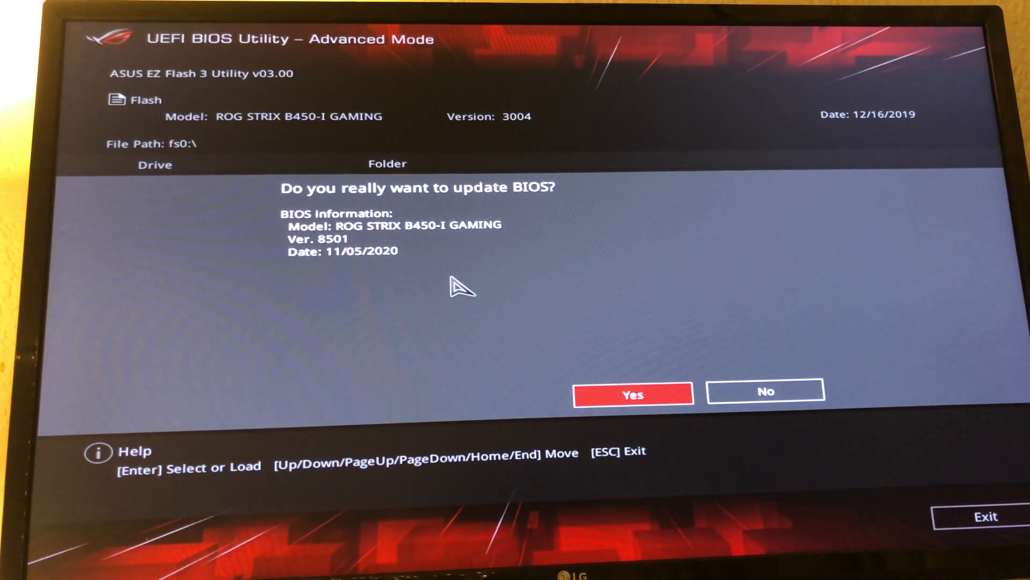
{"action": "mouse_move", "coordinate": [335, 269]}
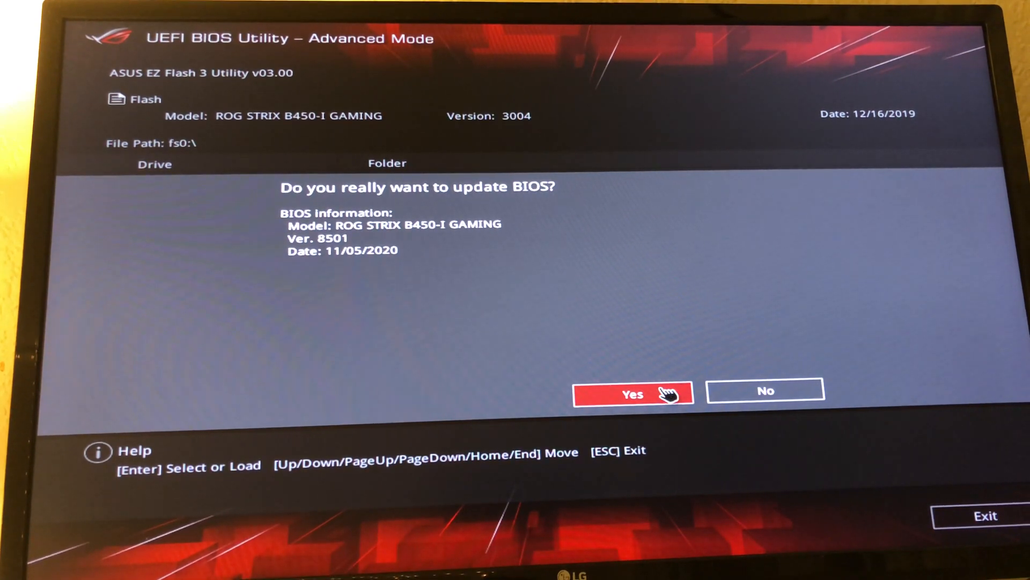
{"action": "left_click", "coordinate": [632, 393]}
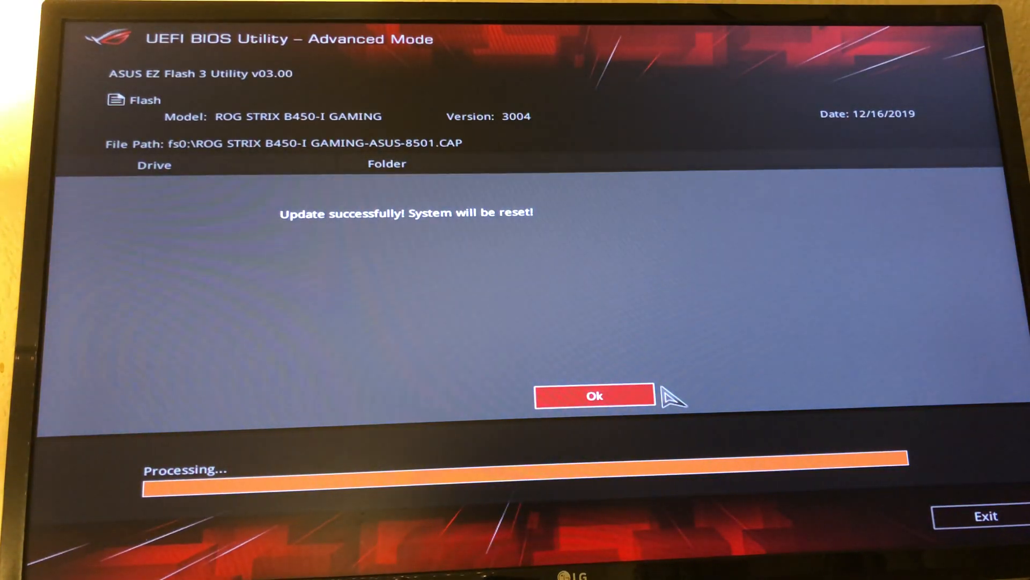
{"action": "left_click", "coordinate": [593, 396]}
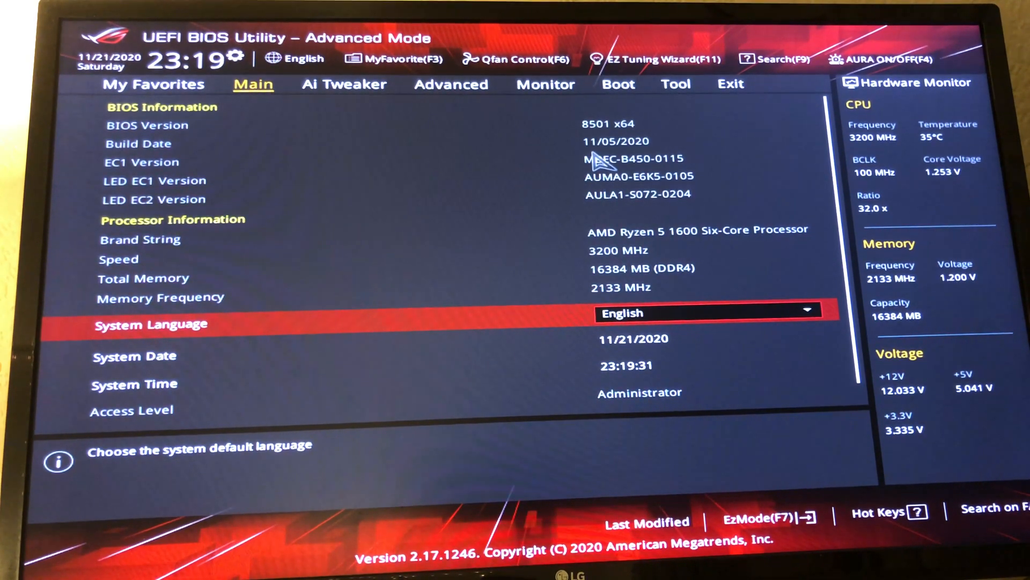
{"action": "mouse_move", "coordinate": [549, 190]}
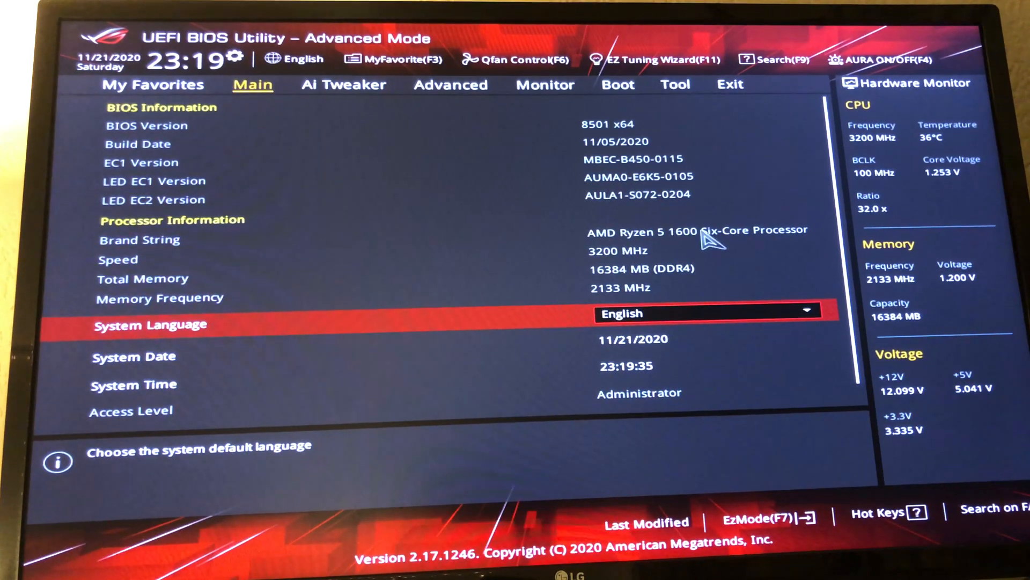
{"action": "mouse_move", "coordinate": [693, 246]}
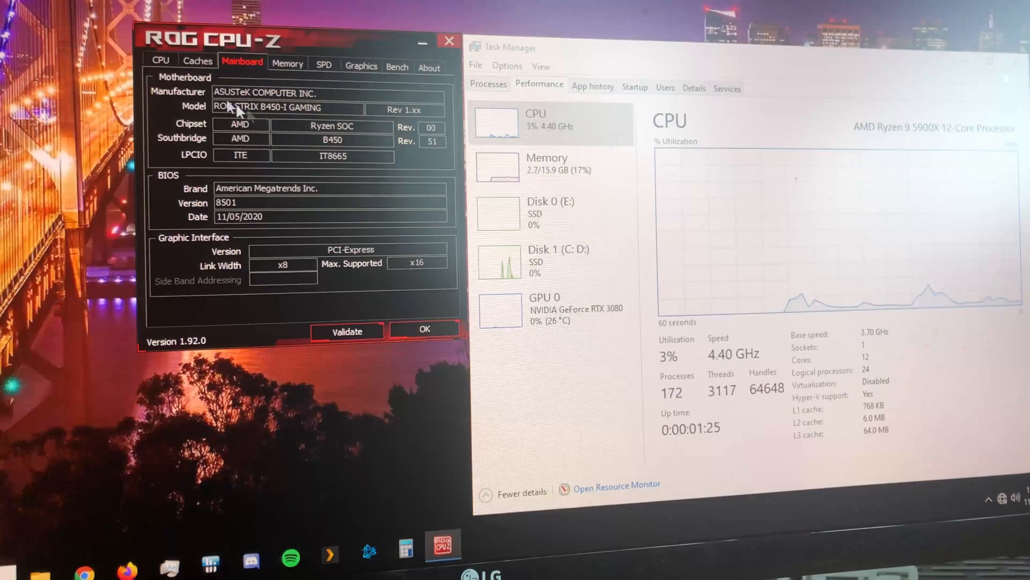
Switch CPU-Z to the CPU tab showing the AMD Ryzen 9 5900X.
{"action": "left_click", "coordinate": [161, 59]}
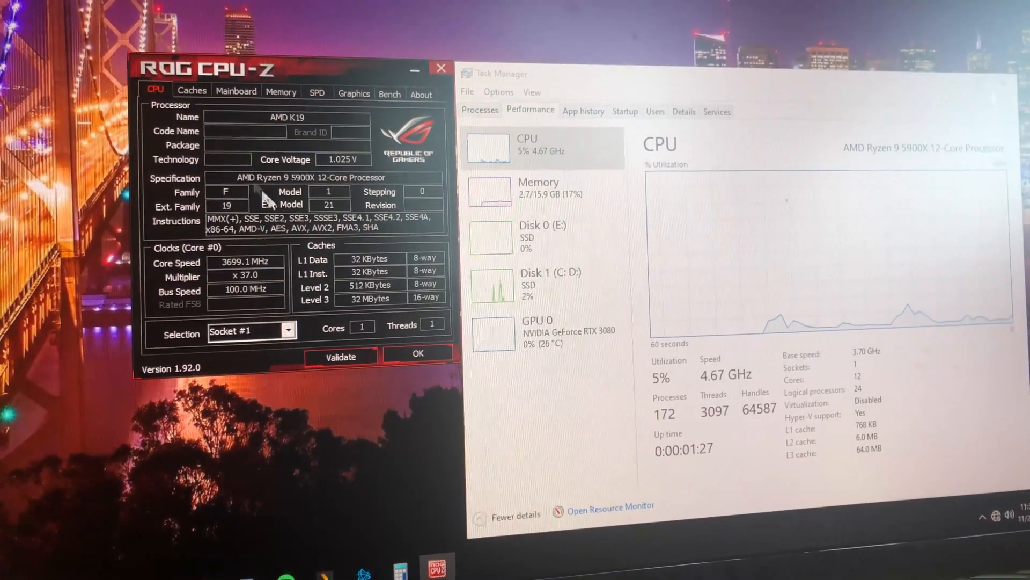